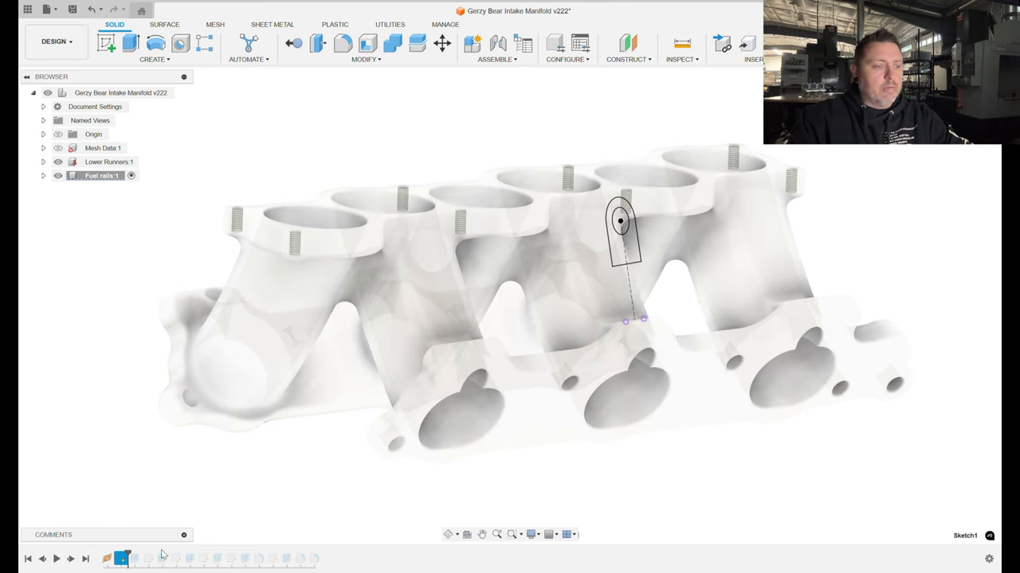
{"action": "mouse_move", "coordinate": [122, 559]}
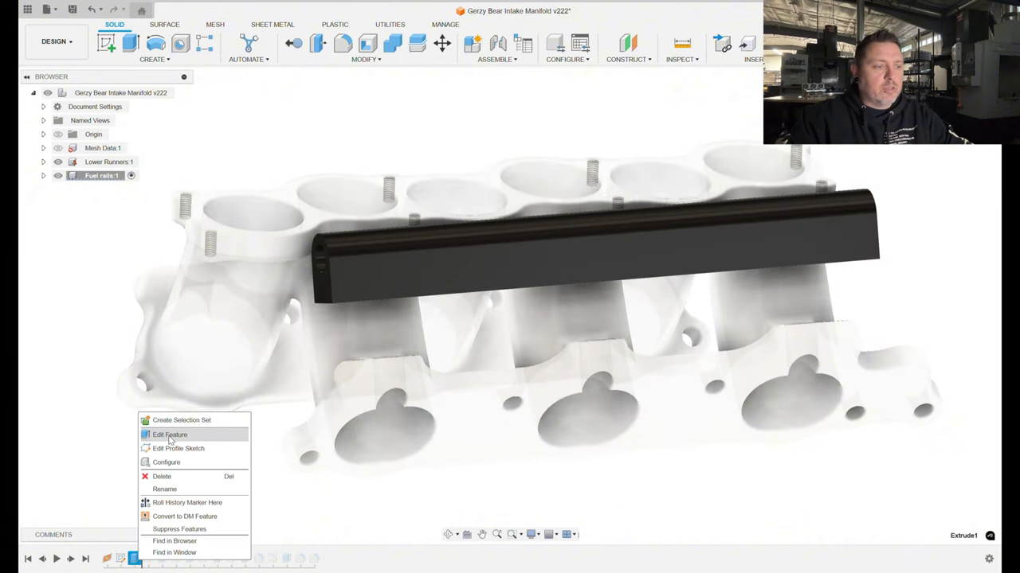
Step: Edit the fuel rail extrude feature and inspect the rail body from another angle
{"action": "left_click", "coordinate": [170, 435]}
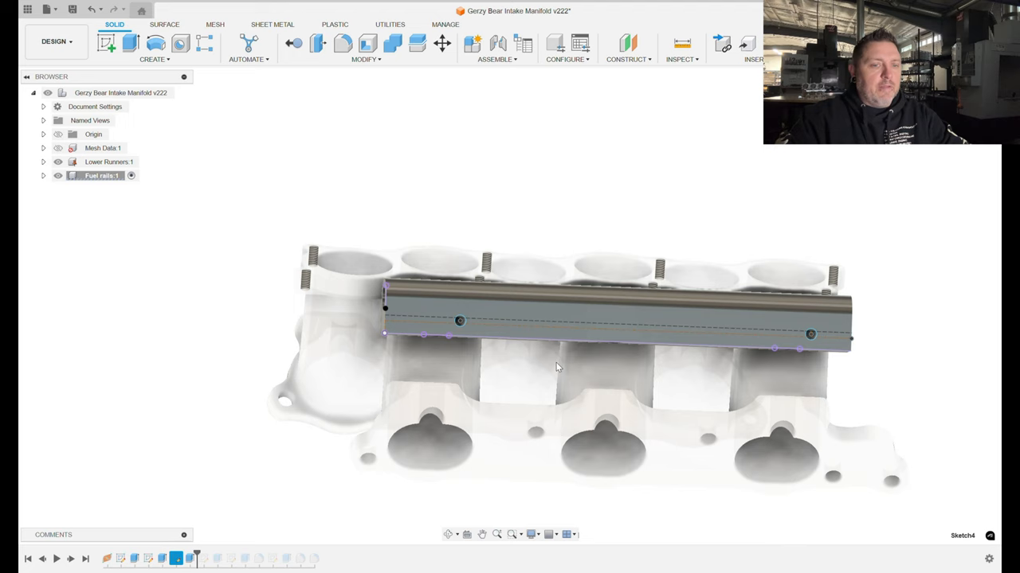
{"action": "left_click_drag", "start_coordinate": [558, 367], "coordinate": [503, 360]}
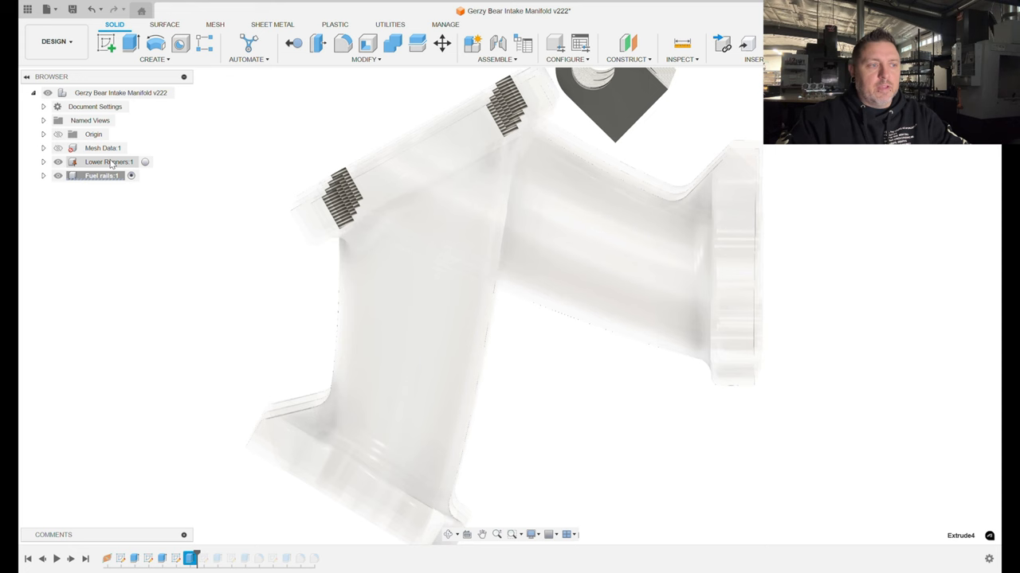
Step: Select the Lower Runners component and inspect the scalloped fuel rail with injector holes
{"action": "left_click", "coordinate": [190, 559]}
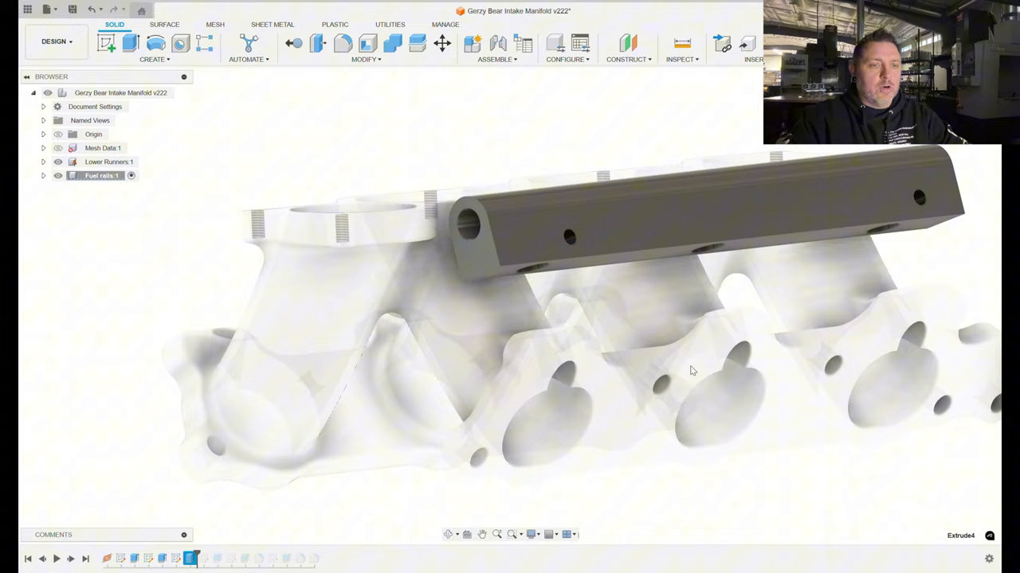
{"action": "left_click_drag", "start_coordinate": [690, 370], "coordinate": [731, 429]}
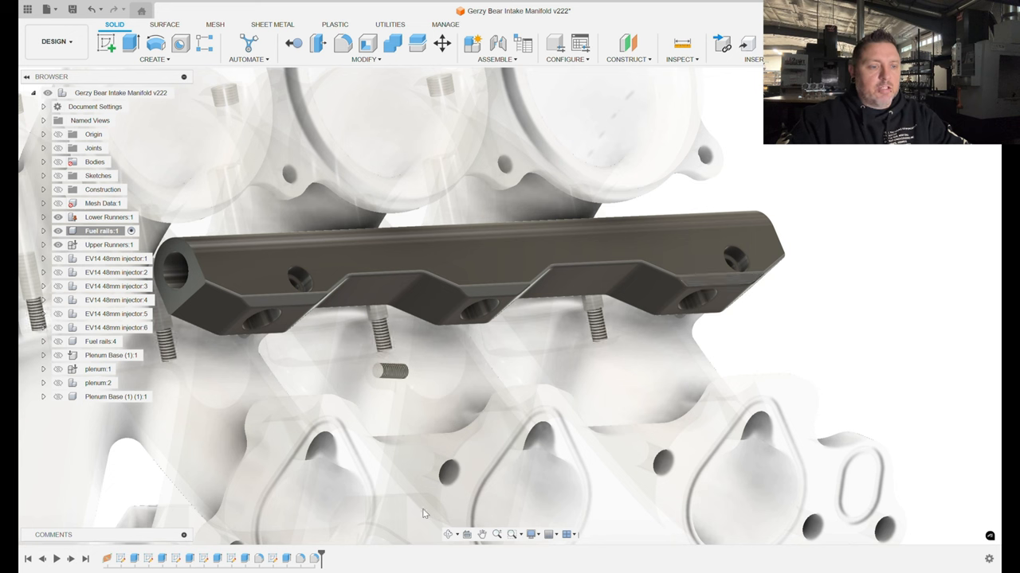
Step: Activate the top-level assembly so the whole manifold renders opaque, viewing rail and runners
{"action": "left_click", "coordinate": [717, 280]}
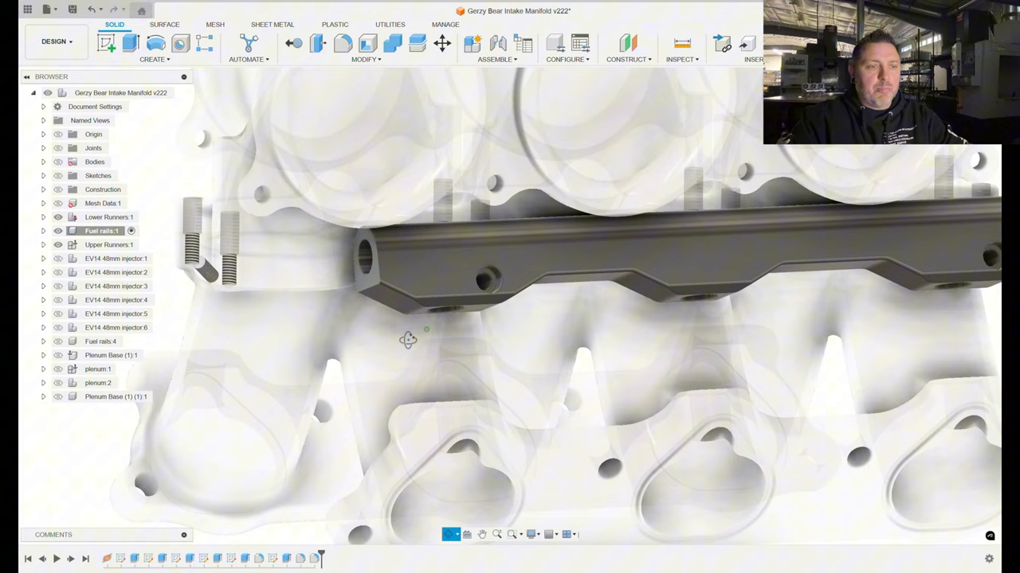
{"action": "left_click_drag", "start_coordinate": [408, 340], "coordinate": [596, 373]}
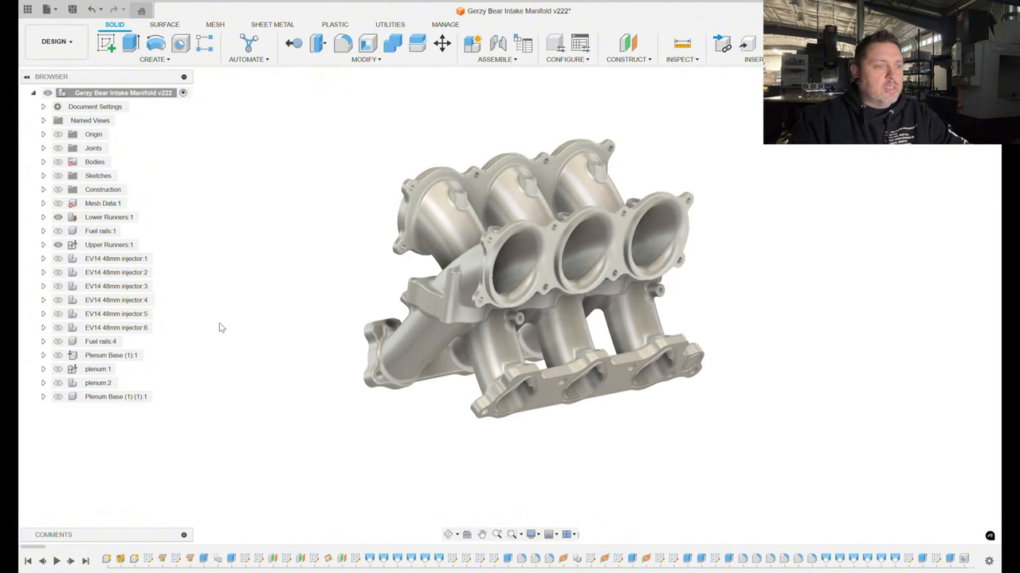
{"action": "mouse_move", "coordinate": [201, 162]}
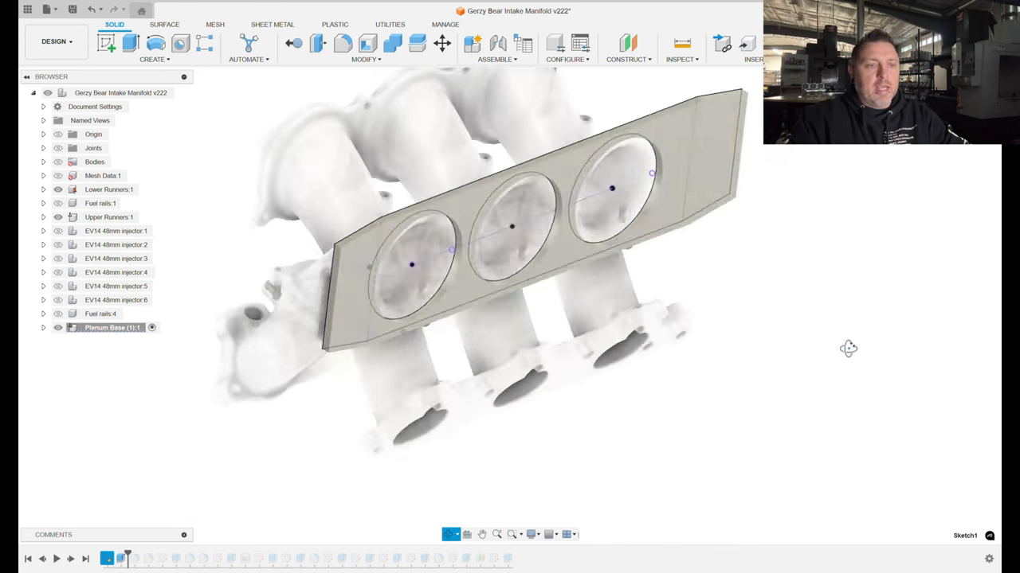
Step: Orbit the Plenum Base Sketch1 plate with its three runner openings
{"action": "left_click_drag", "start_coordinate": [848, 348], "coordinate": [815, 323]}
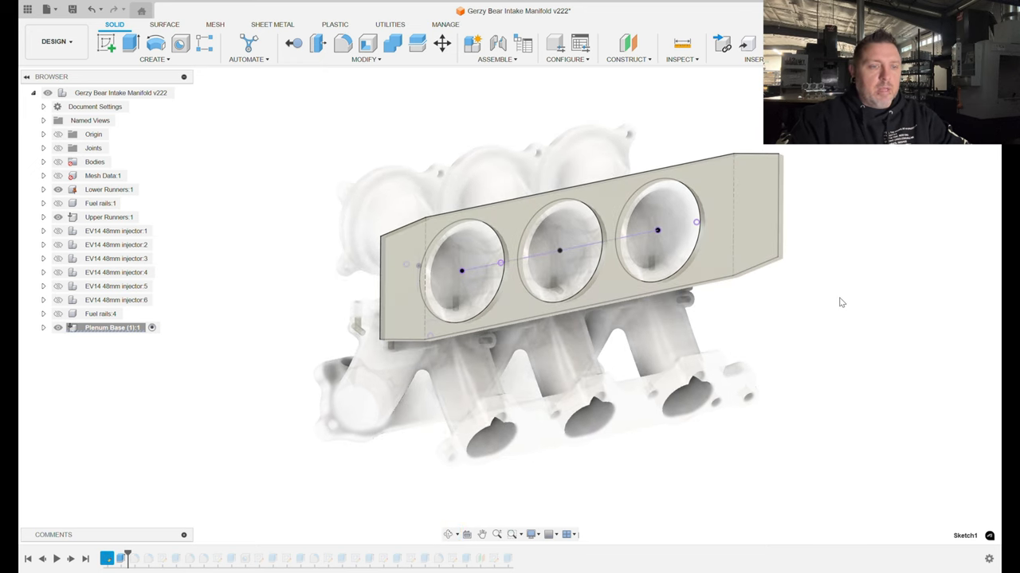
{"action": "left_click_drag", "start_coordinate": [842, 302], "coordinate": [836, 293]}
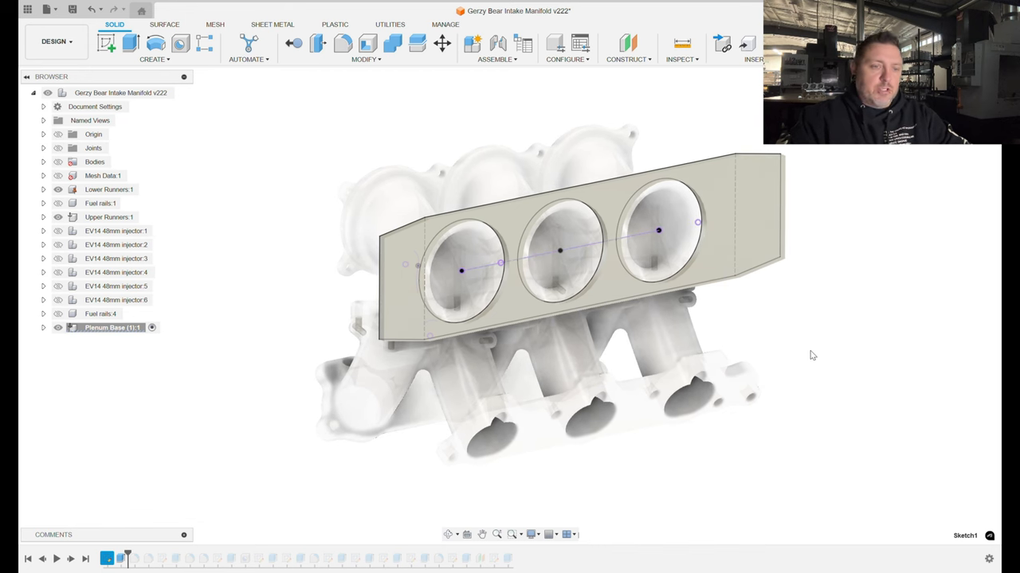
{"action": "mouse_move", "coordinate": [170, 497]}
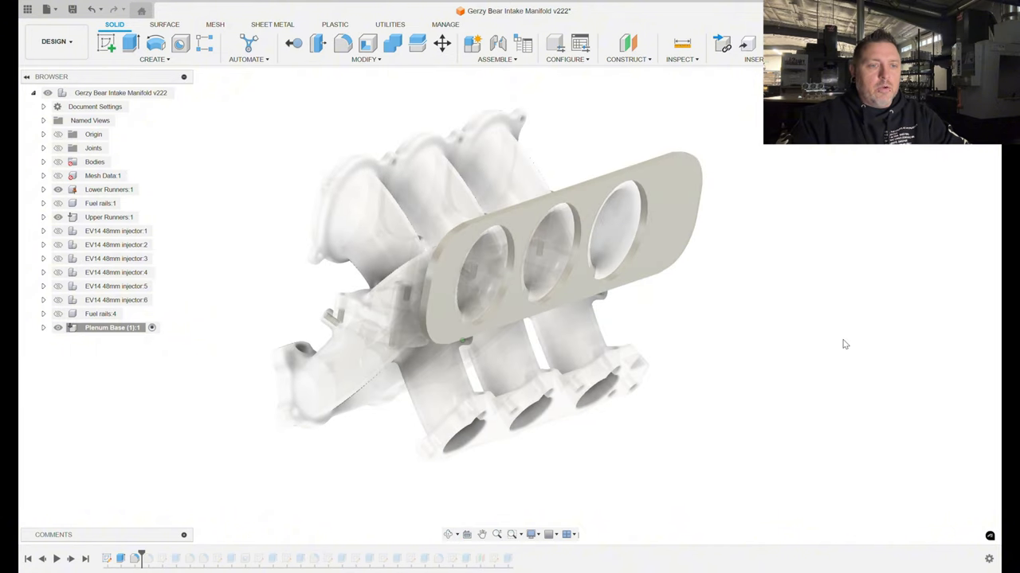
{"action": "mouse_move", "coordinate": [798, 313]}
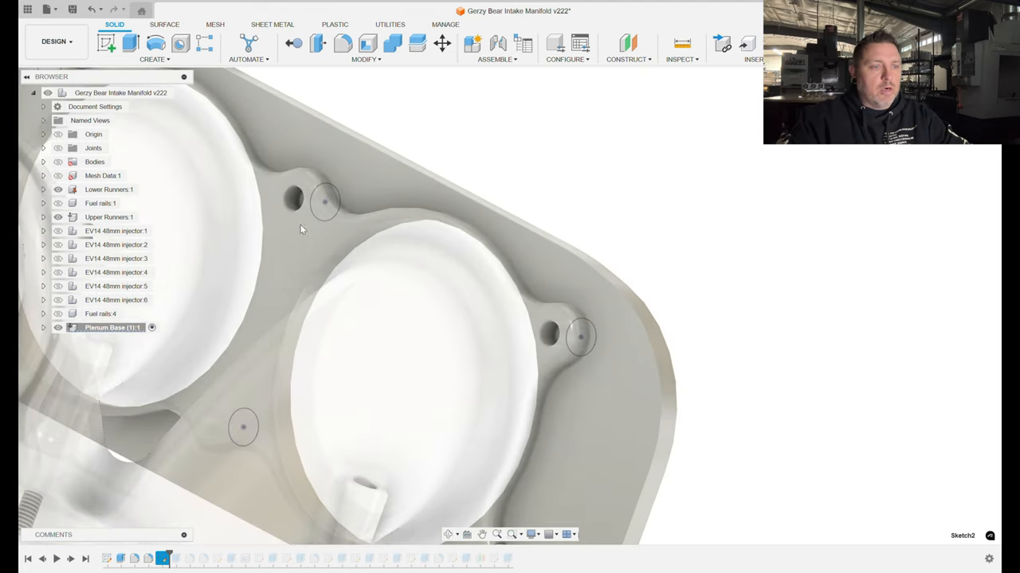
Step: Inspect the Sketch2 bolt-hole circles face-on and at an angle on the plenum plate
{"action": "left_click_drag", "start_coordinate": [301, 230], "coordinate": [380, 375]}
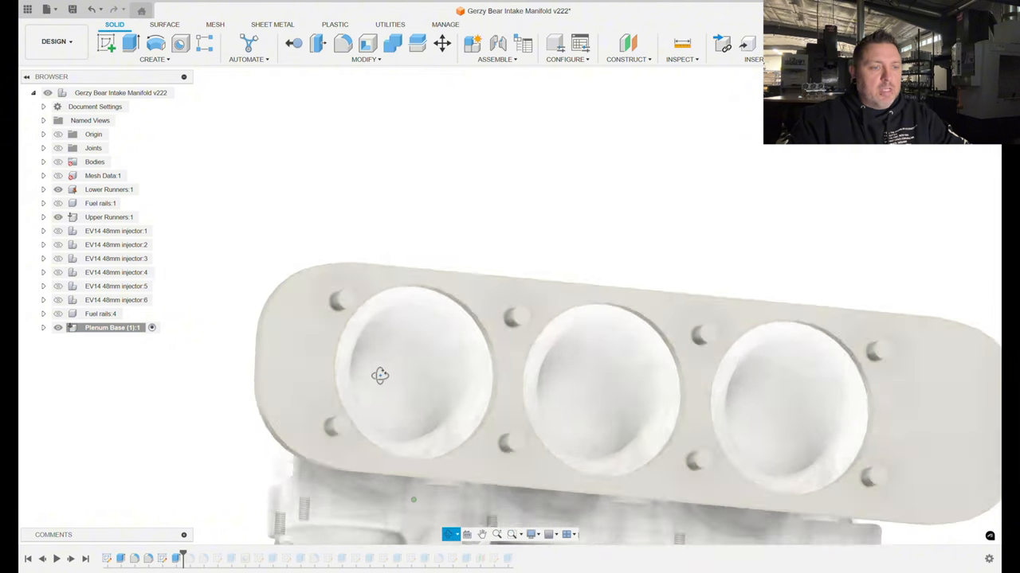
{"action": "left_click_drag", "start_coordinate": [380, 375], "coordinate": [468, 403]}
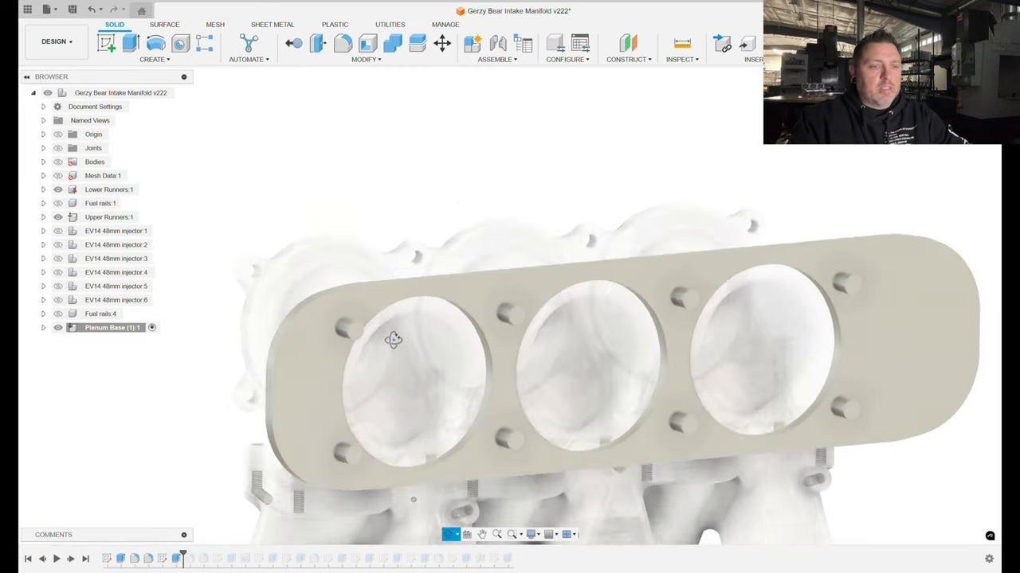
{"action": "left_click_drag", "start_coordinate": [393, 340], "coordinate": [478, 334]}
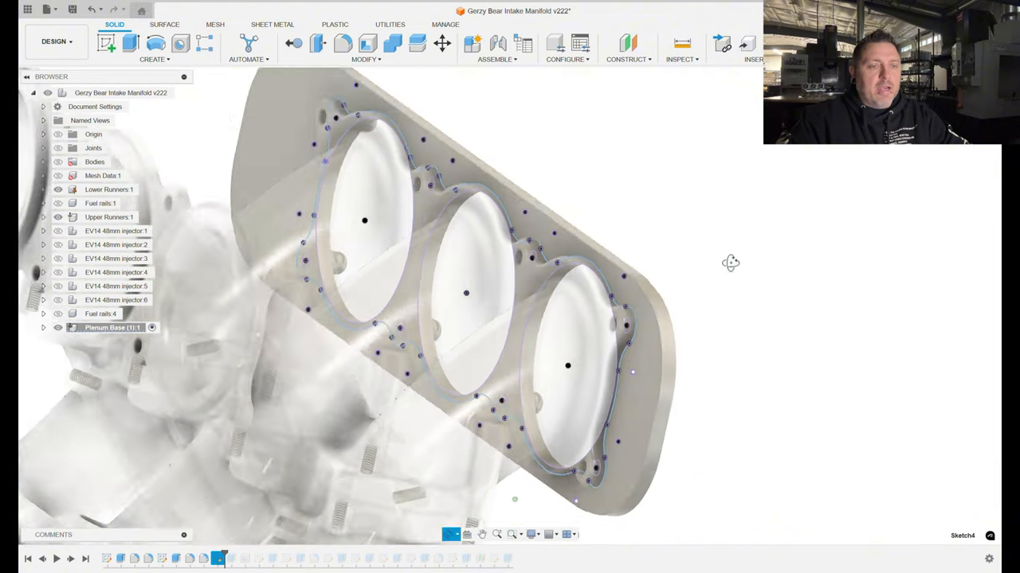
Step: Orbit the plenum base to inspect the groove outline, drilled bolt holes and recessed end pockets
{"action": "left_click_drag", "start_coordinate": [731, 263], "coordinate": [629, 287]}
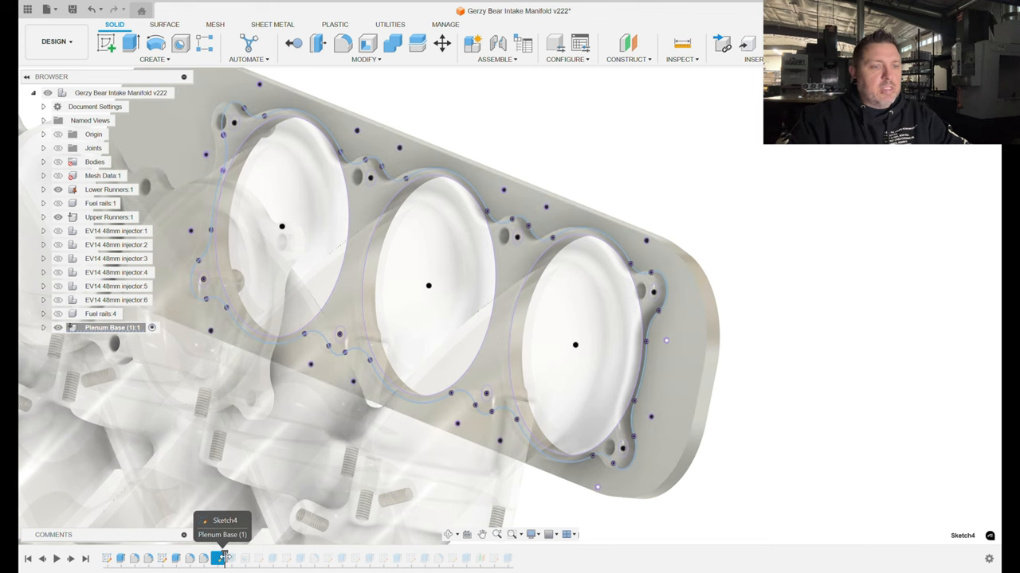
{"action": "scroll", "scroll_direction": "down", "scroll_amount": 3}
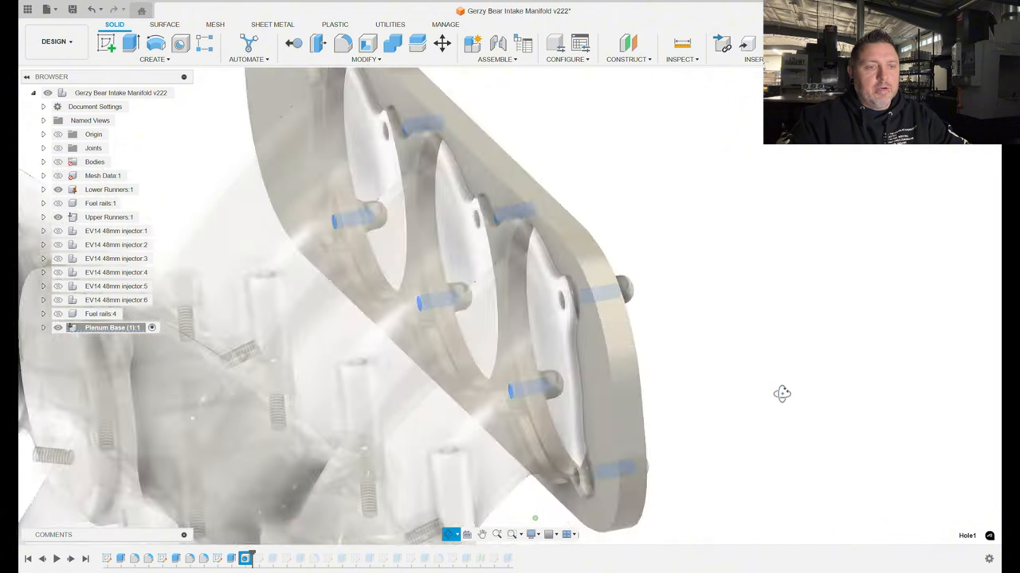
{"action": "left_click_drag", "start_coordinate": [781, 394], "coordinate": [880, 444]}
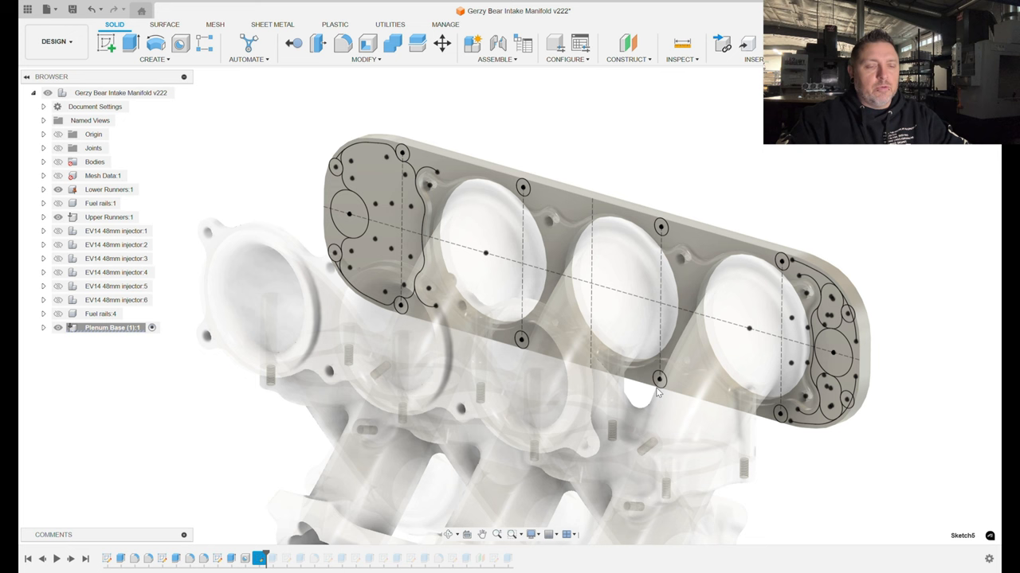
{"action": "mouse_move", "coordinate": [888, 441]}
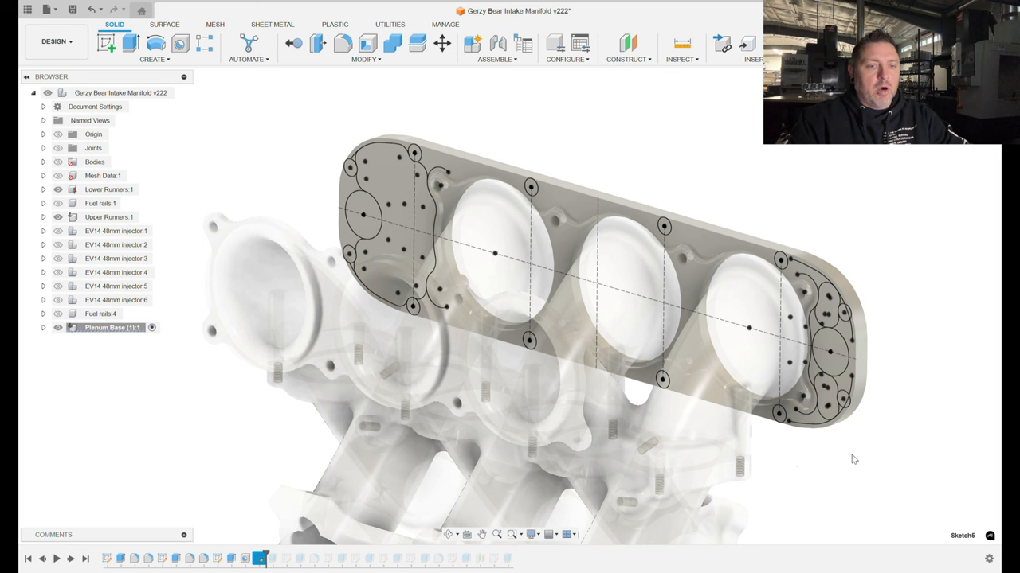
{"action": "mouse_move", "coordinate": [840, 453]}
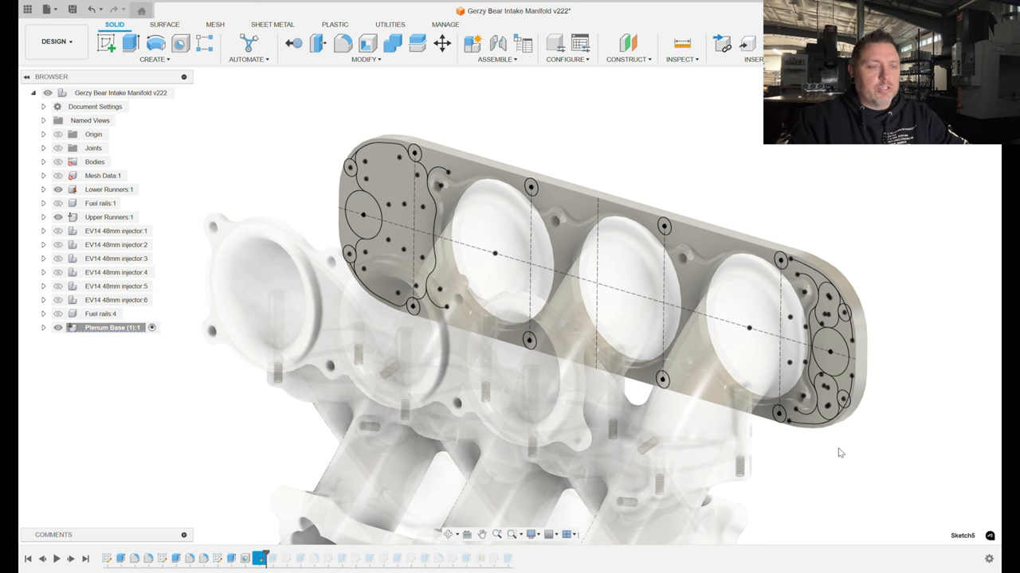
{"action": "mouse_move", "coordinate": [982, 486]}
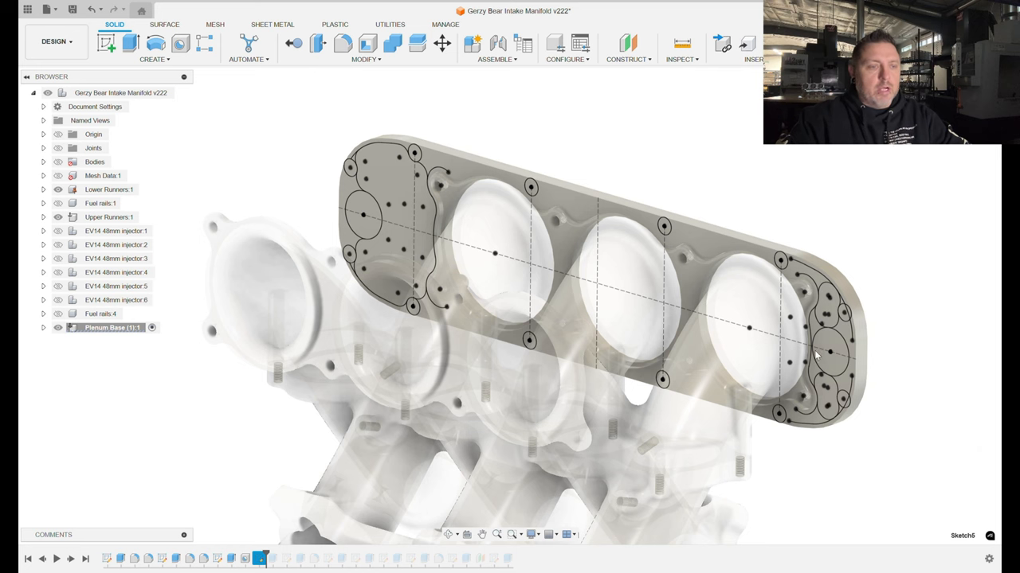
{"action": "mouse_move", "coordinate": [834, 494]}
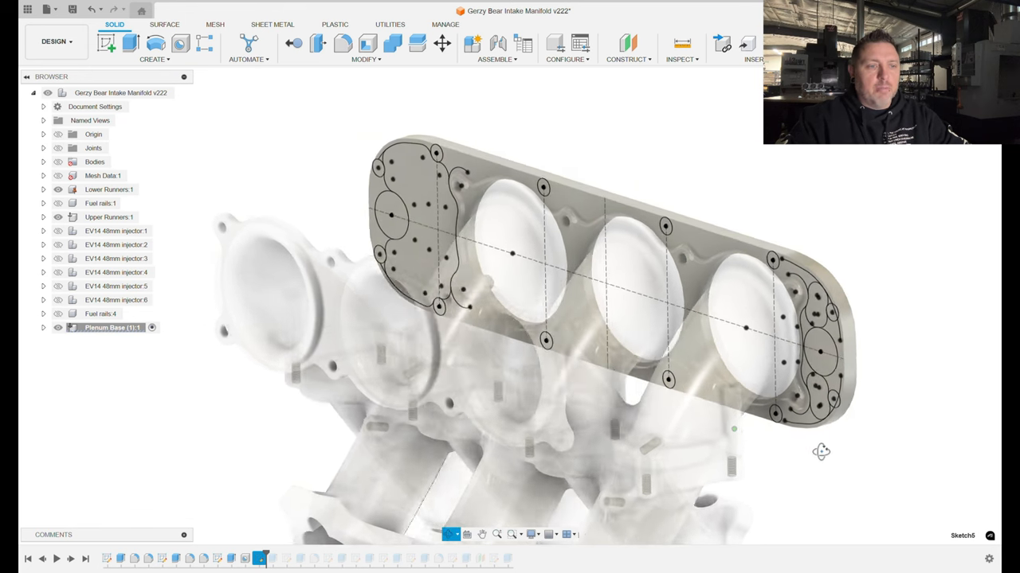
{"action": "left_click_drag", "start_coordinate": [821, 451], "coordinate": [669, 343]}
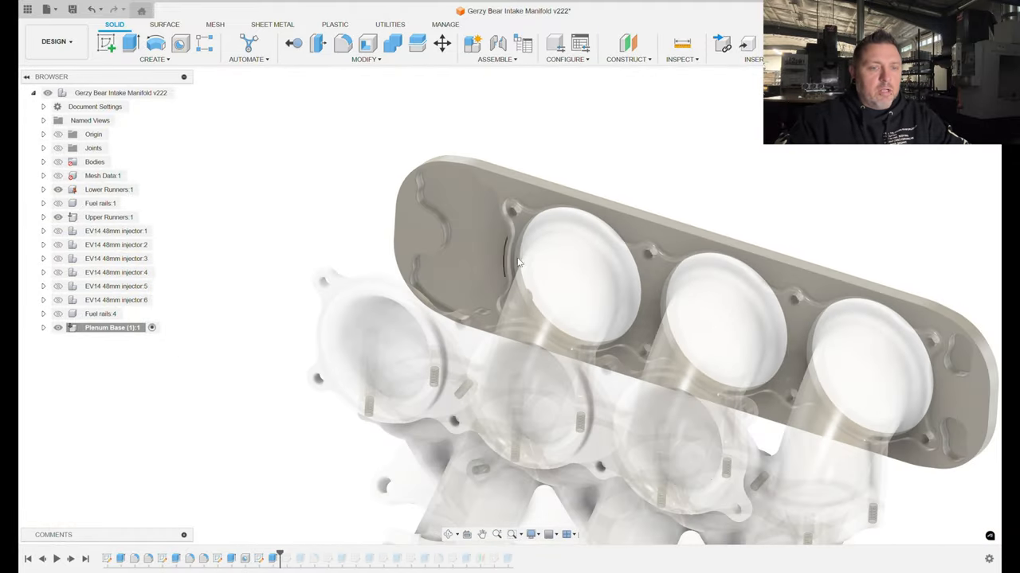
Step: Orbit the plate straight on and back to an angle to show the perimeter bolt holes
{"action": "left_click_drag", "start_coordinate": [518, 263], "coordinate": [606, 342]}
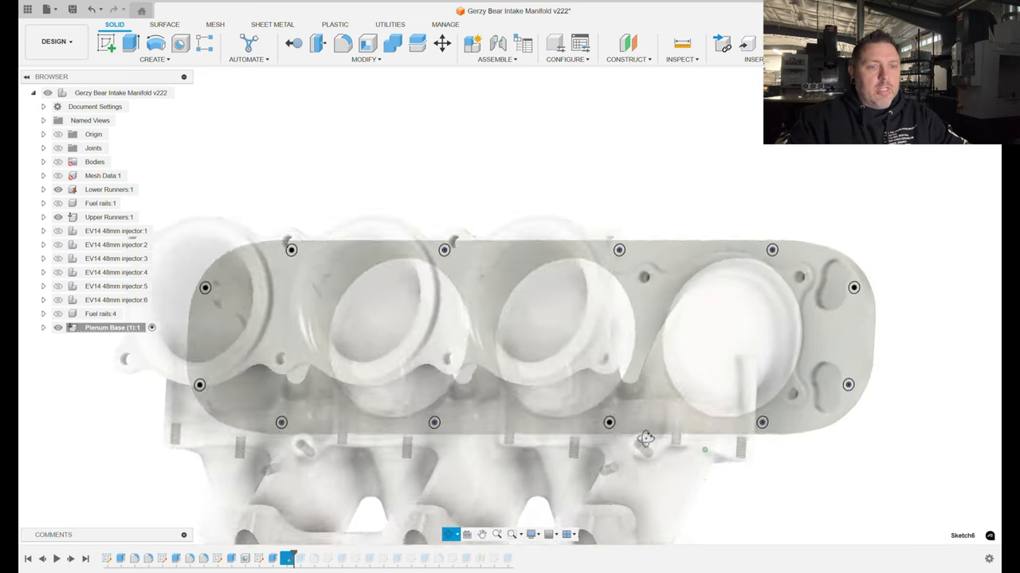
{"action": "left_click_drag", "start_coordinate": [645, 438], "coordinate": [634, 457]}
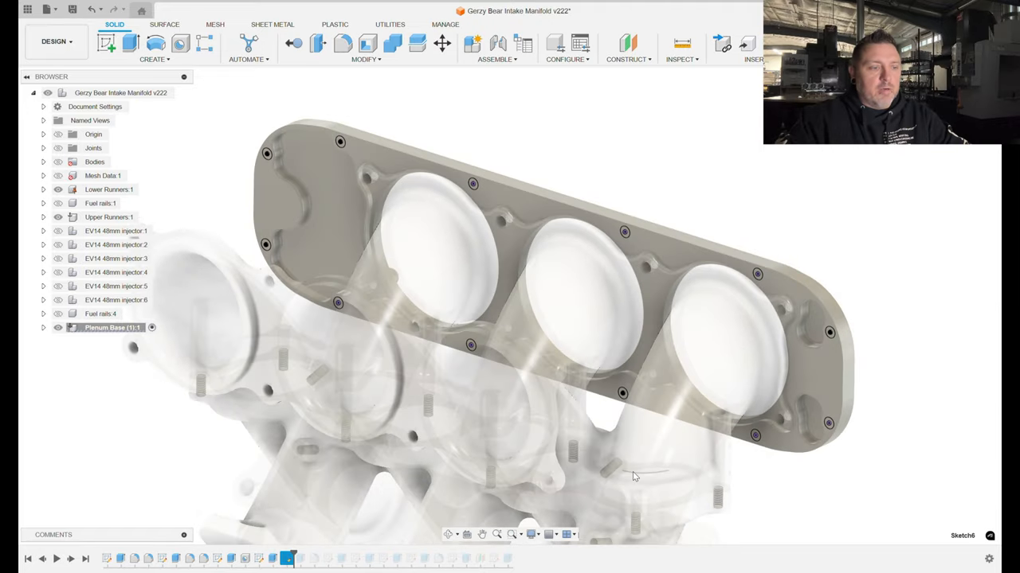
{"action": "left_click_drag", "start_coordinate": [634, 476], "coordinate": [874, 394]}
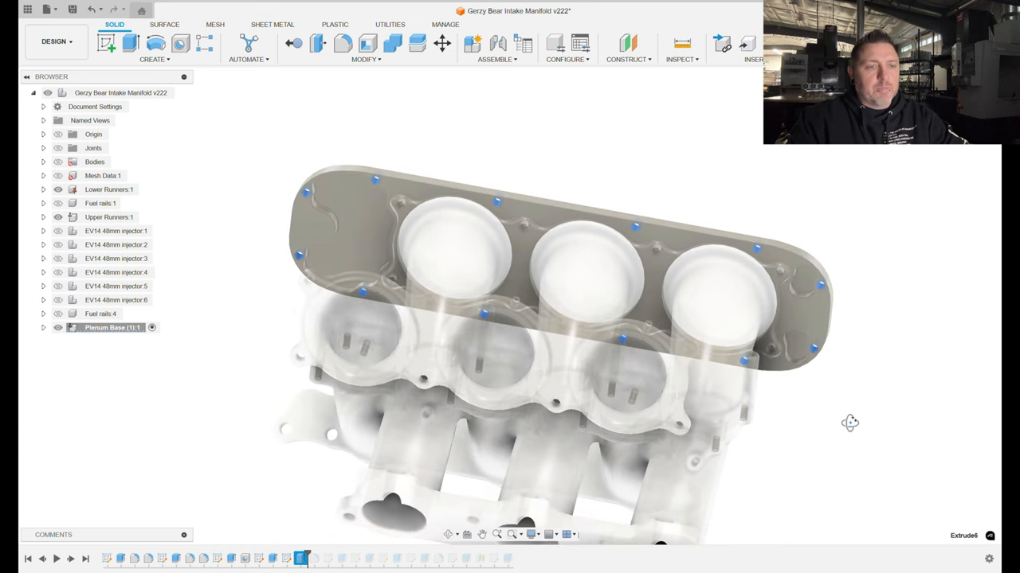
Step: Orbit to the plate's other face to view the stepped o-ring grooves in the port bores
{"action": "left_click_drag", "start_coordinate": [849, 422], "coordinate": [928, 372]}
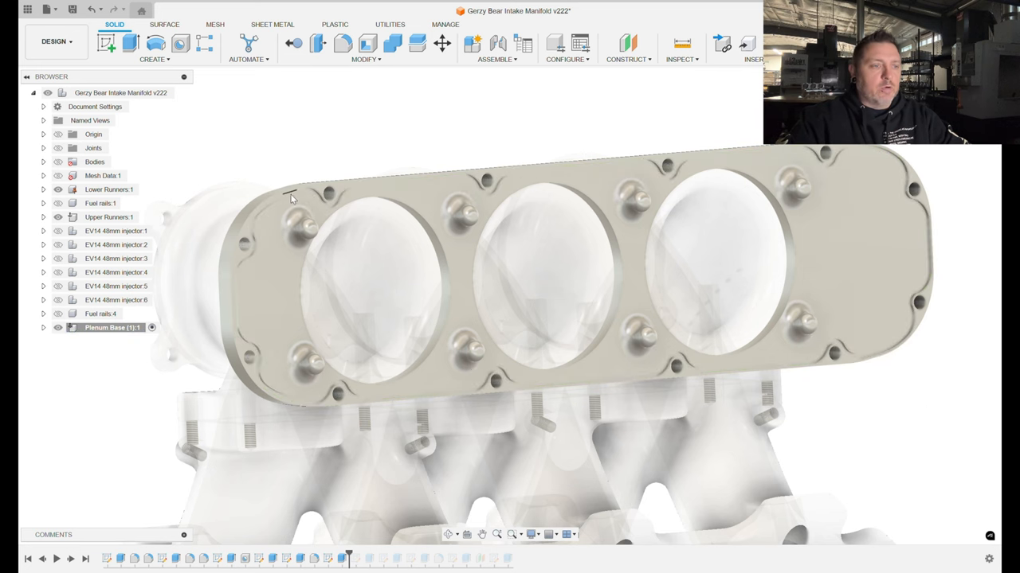
{"action": "mouse_move", "coordinate": [296, 198]}
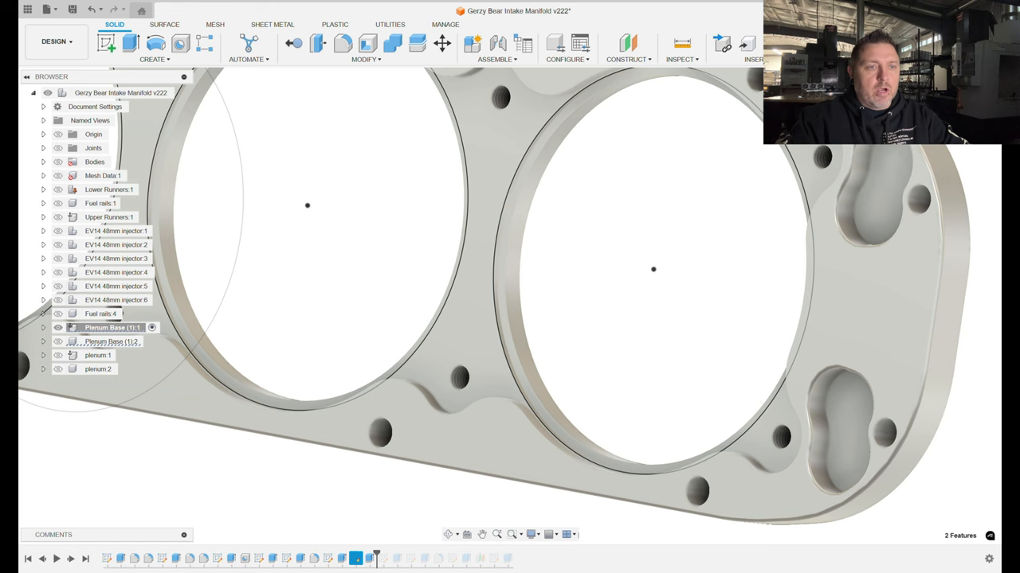
Step: Select a port bore face and orbit to the right end showing the crossover-tube hole
{"action": "left_click", "coordinate": [653, 268]}
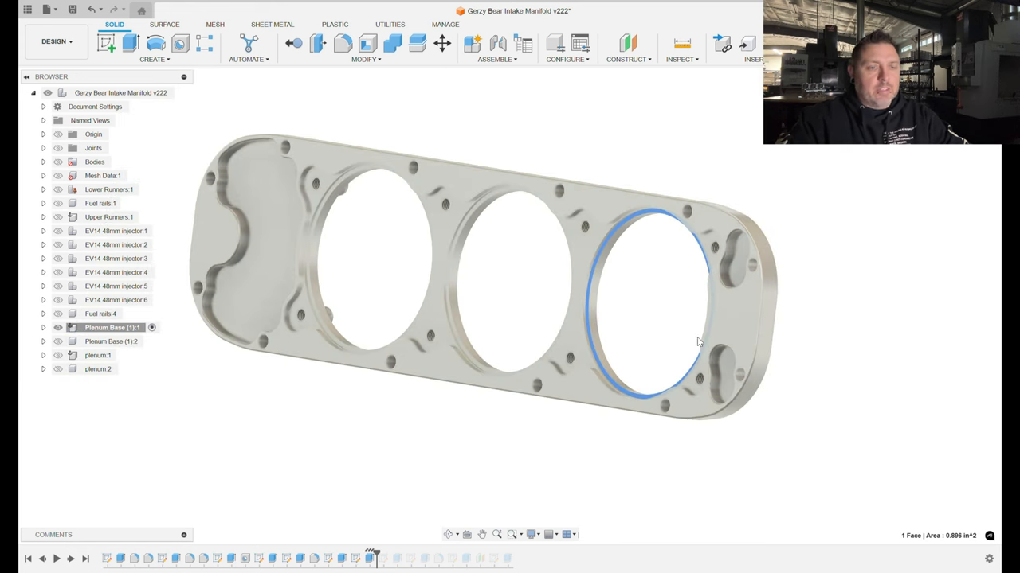
{"action": "left_click_drag", "start_coordinate": [697, 342], "coordinate": [757, 366]}
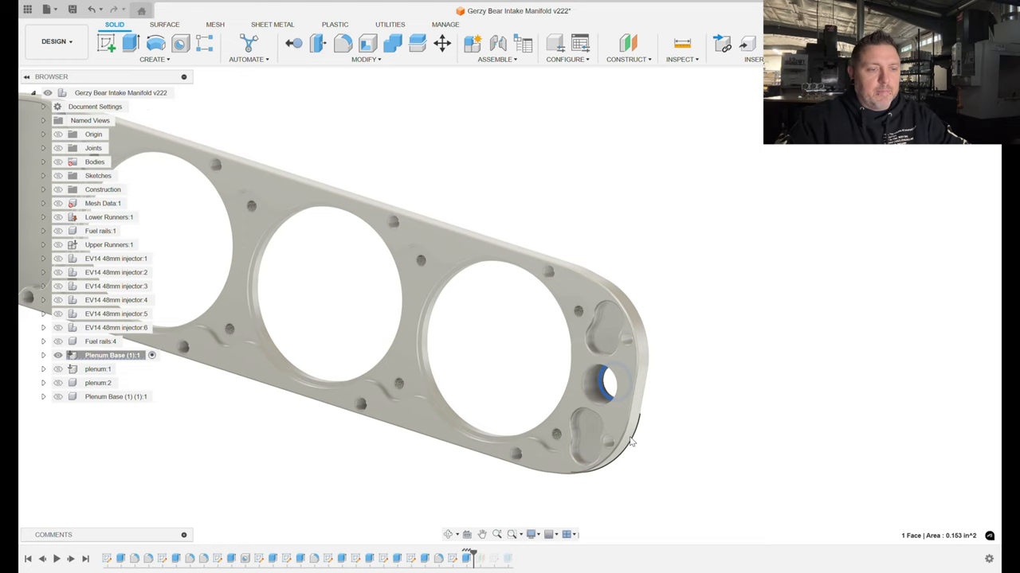
Step: Bring the whole plenum base into view and show the rest of the manifold assembly
{"action": "left_click_drag", "start_coordinate": [630, 442], "coordinate": [581, 358]}
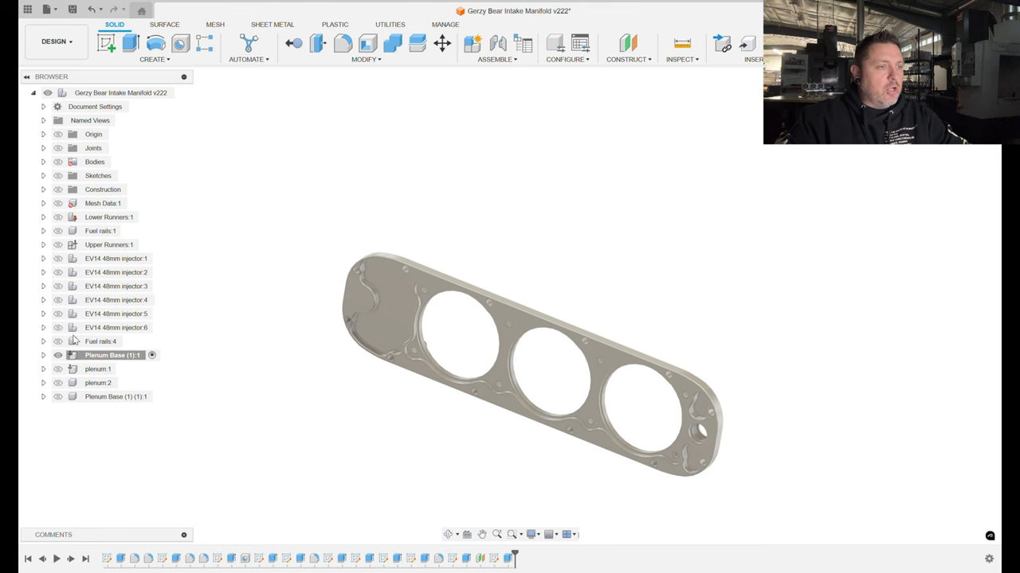
{"action": "left_click", "coordinate": [181, 92]}
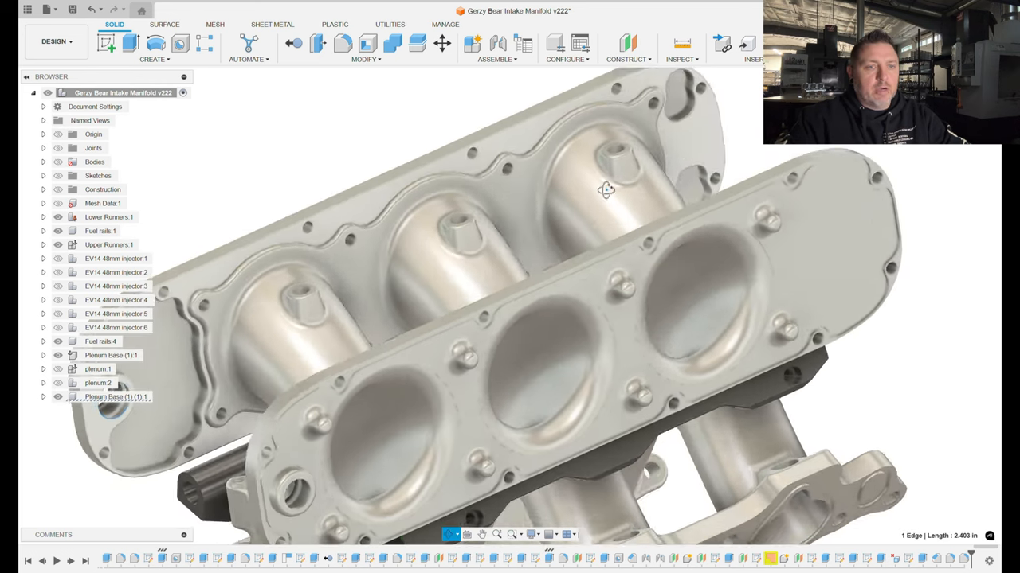
{"action": "left_click_drag", "start_coordinate": [607, 190], "coordinate": [729, 227]}
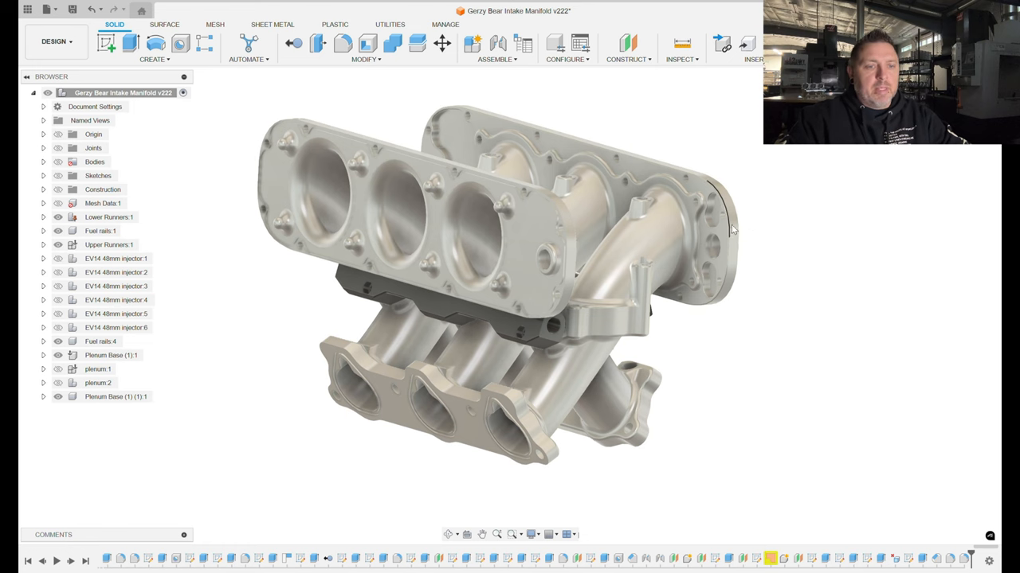
{"action": "left_click", "coordinate": [717, 239]}
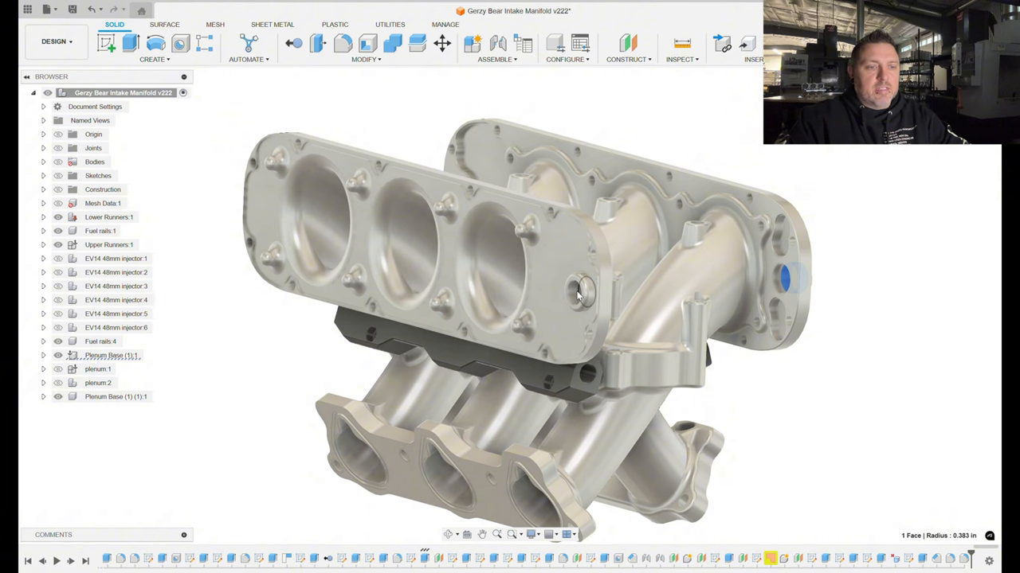
{"action": "left_click_drag", "start_coordinate": [578, 295], "coordinate": [625, 343]}
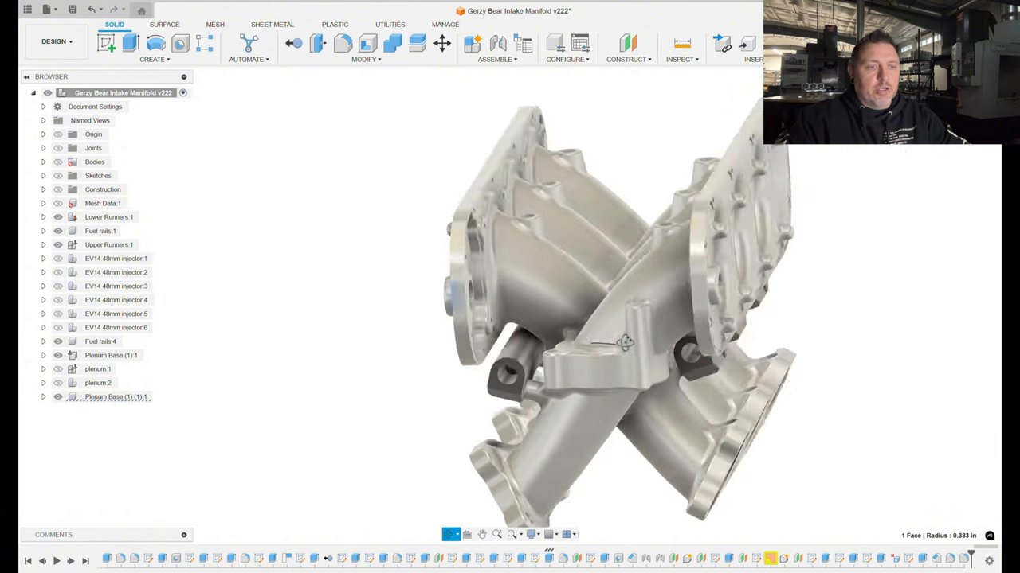
{"action": "left_click_drag", "start_coordinate": [626, 342], "coordinate": [566, 311]}
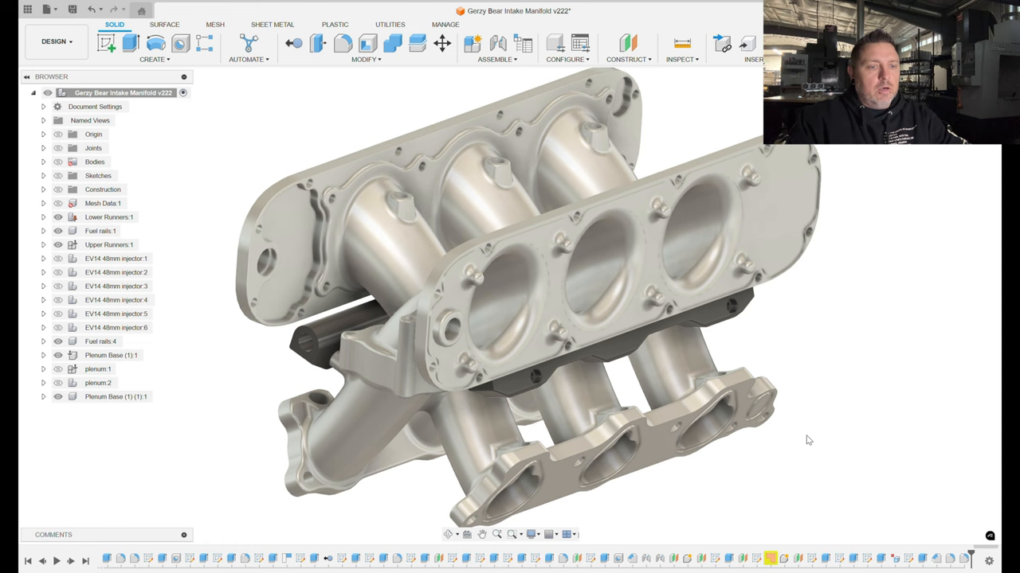
{"action": "mouse_move", "coordinate": [836, 444]}
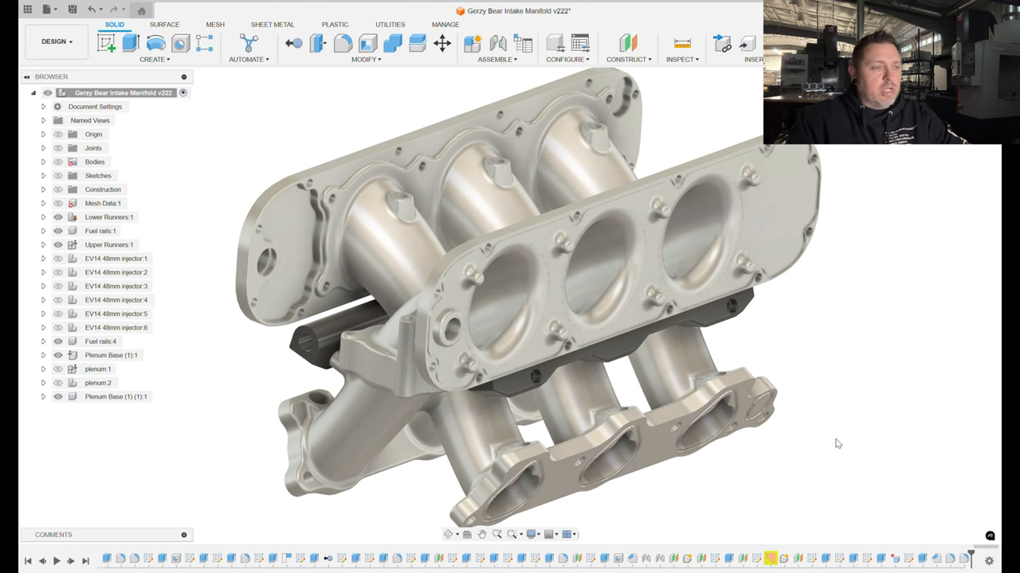
{"action": "mouse_move", "coordinate": [856, 438]}
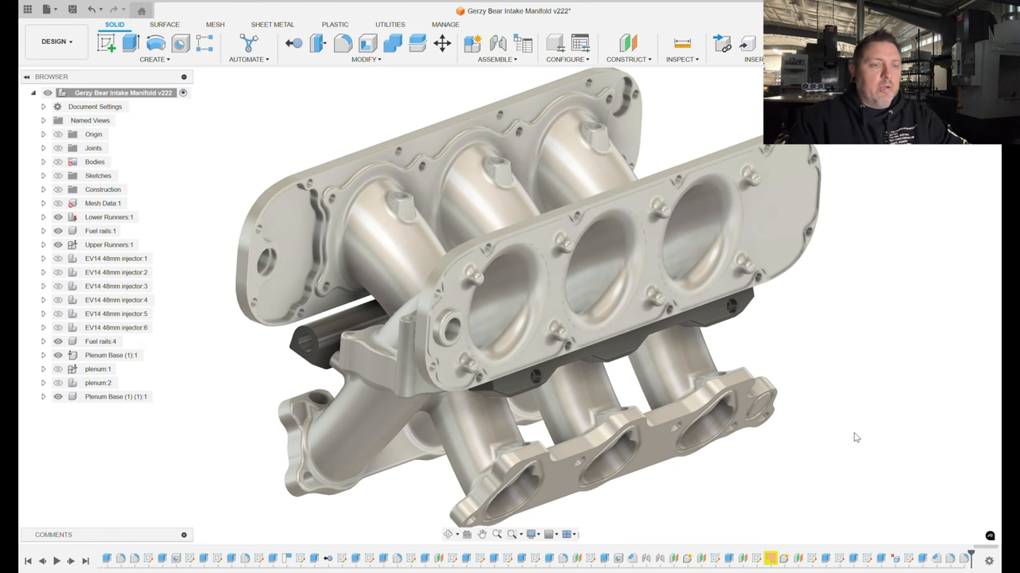